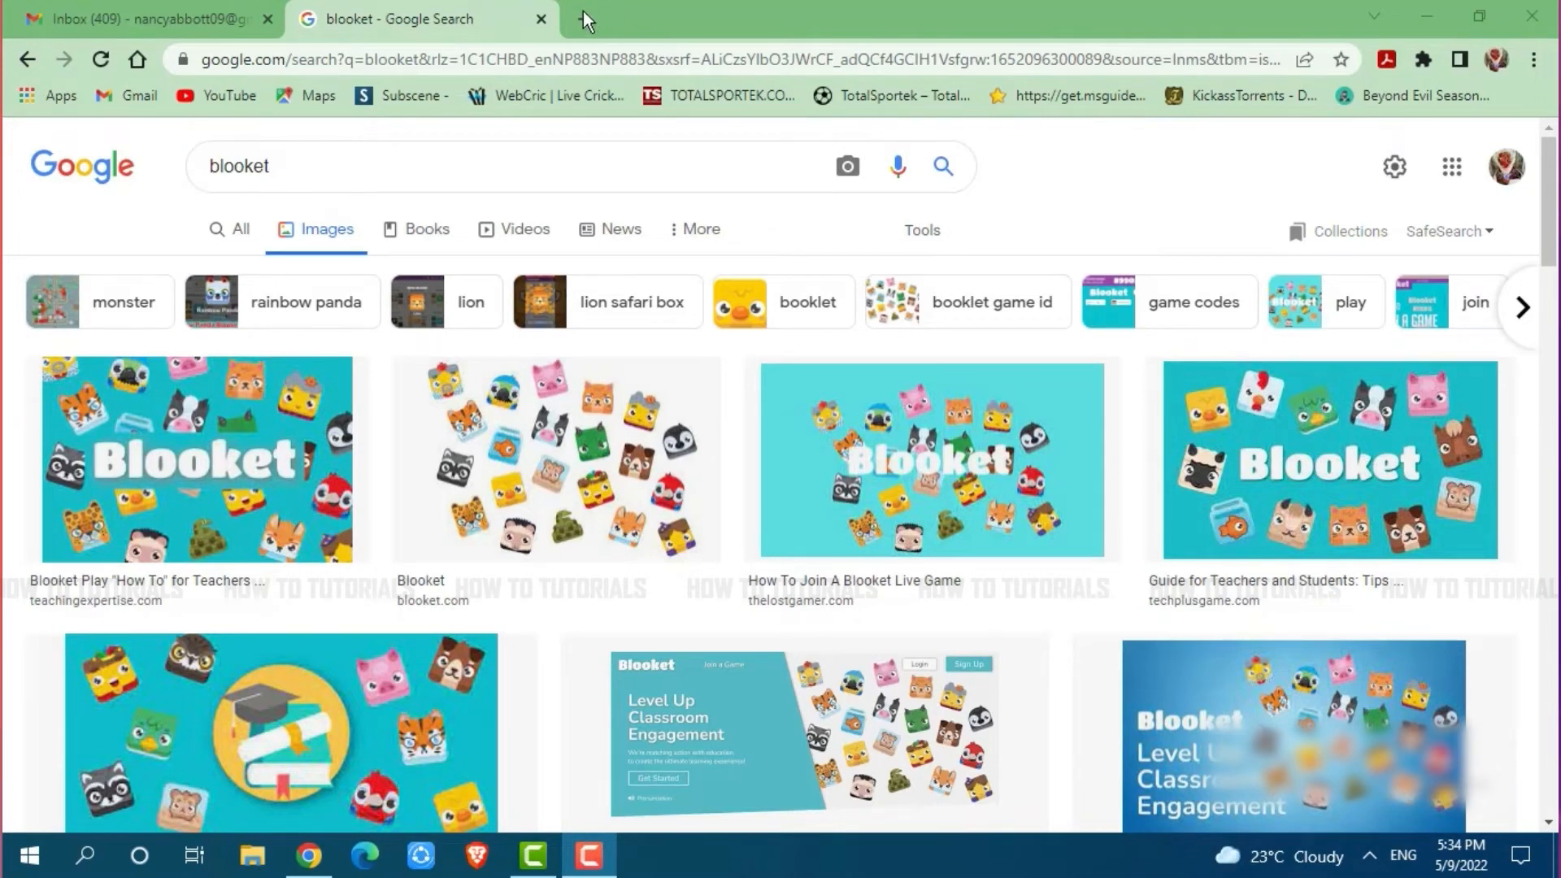
# Reach the Blooket homepage from a Blooket image result linking to blooket.com
pyautogui.click(857, 17)
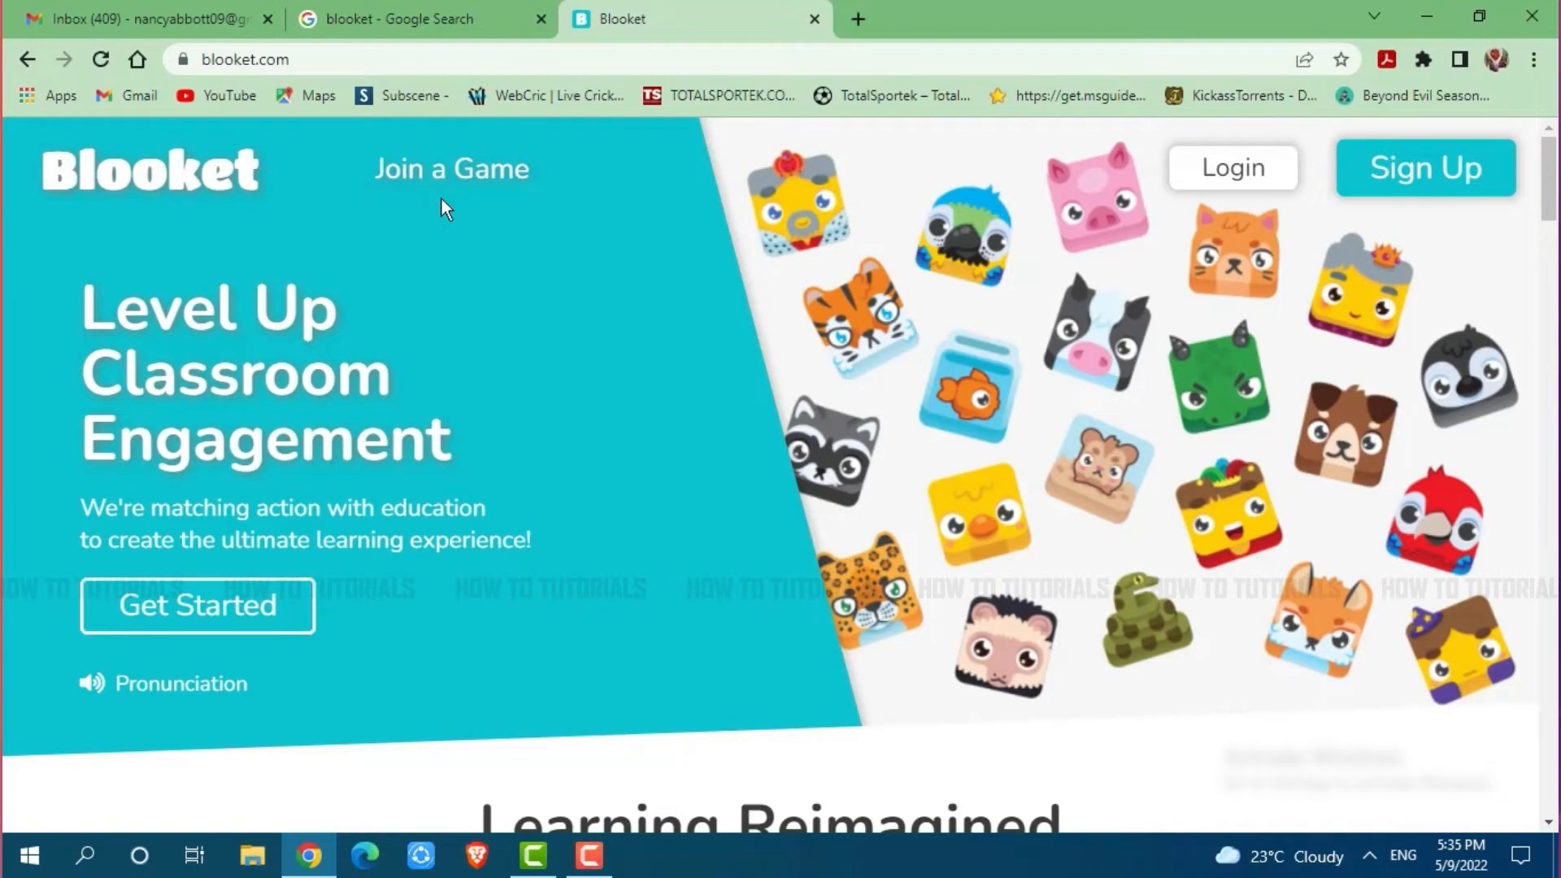
pyautogui.moveTo(921, 257)
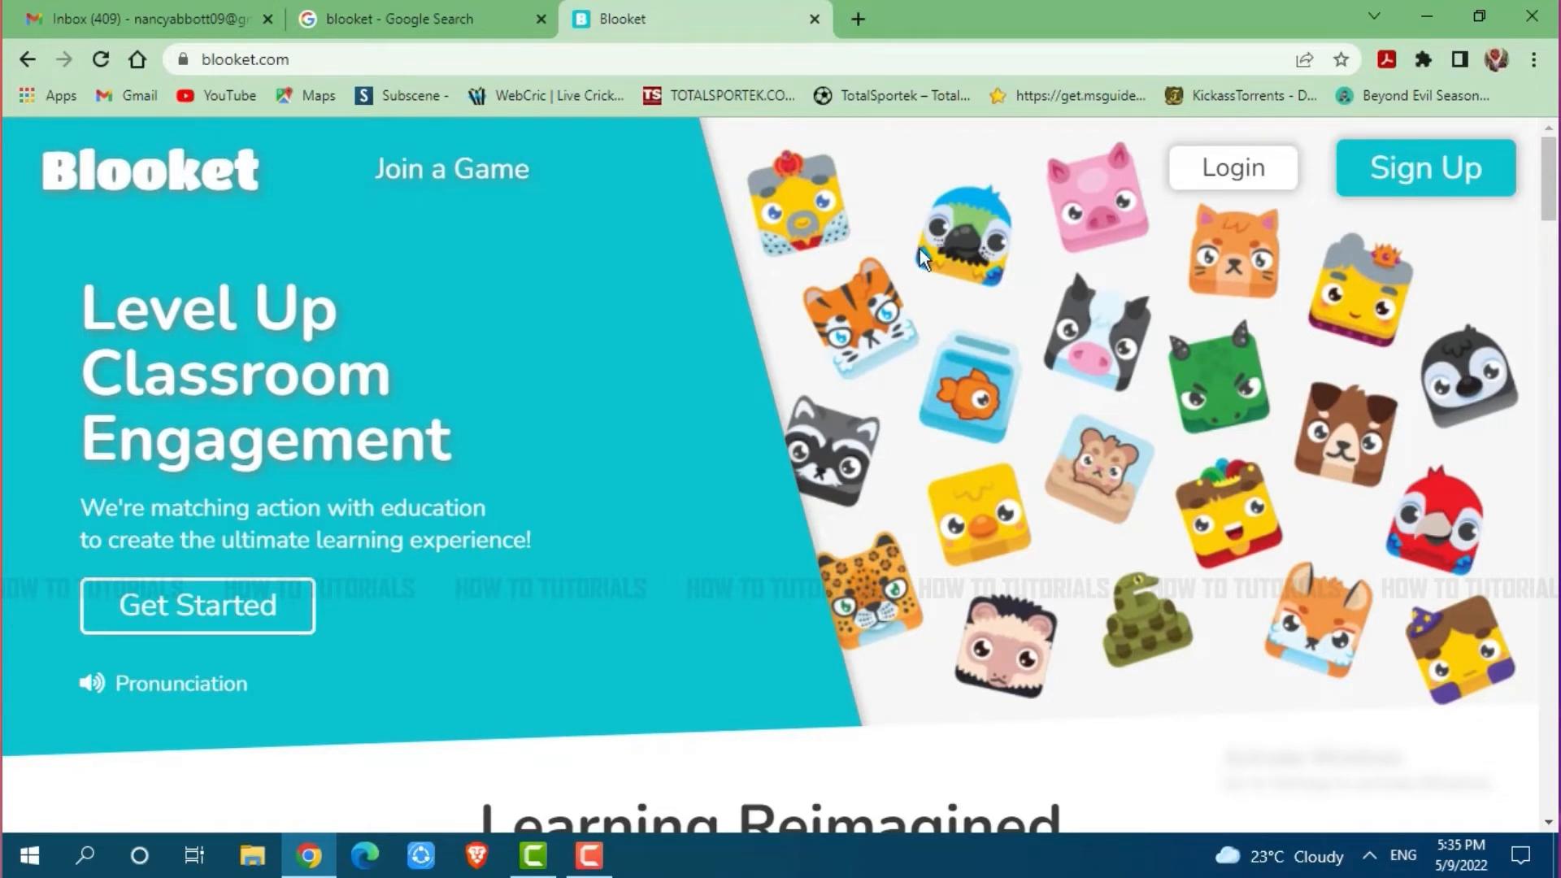
pyautogui.moveTo(1233, 160)
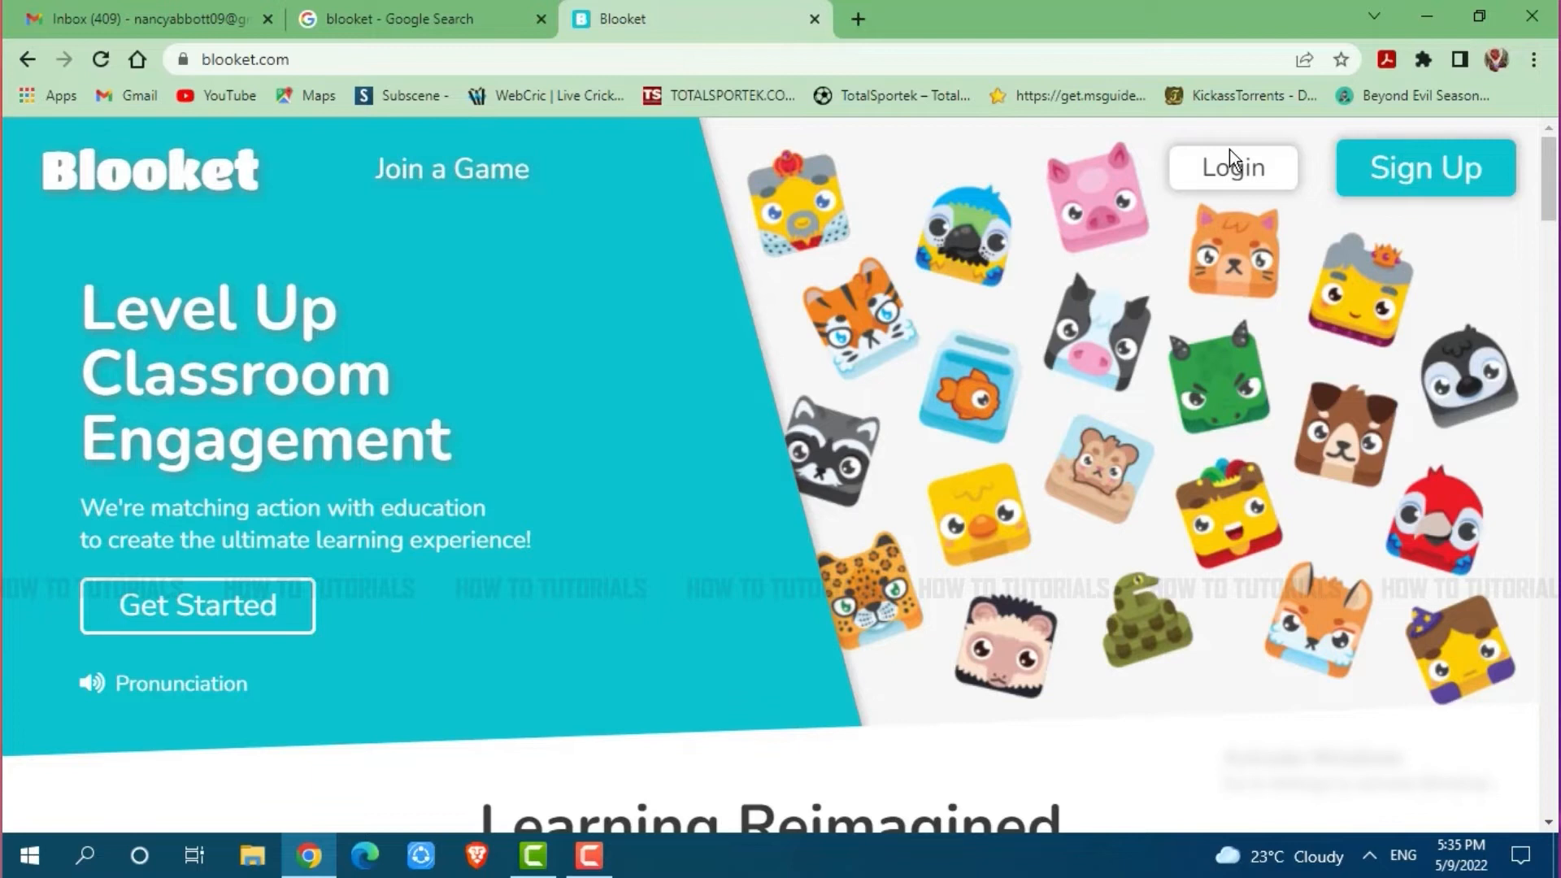
# Go to the Login page from the top-right Login button
pyautogui.click(1233, 167)
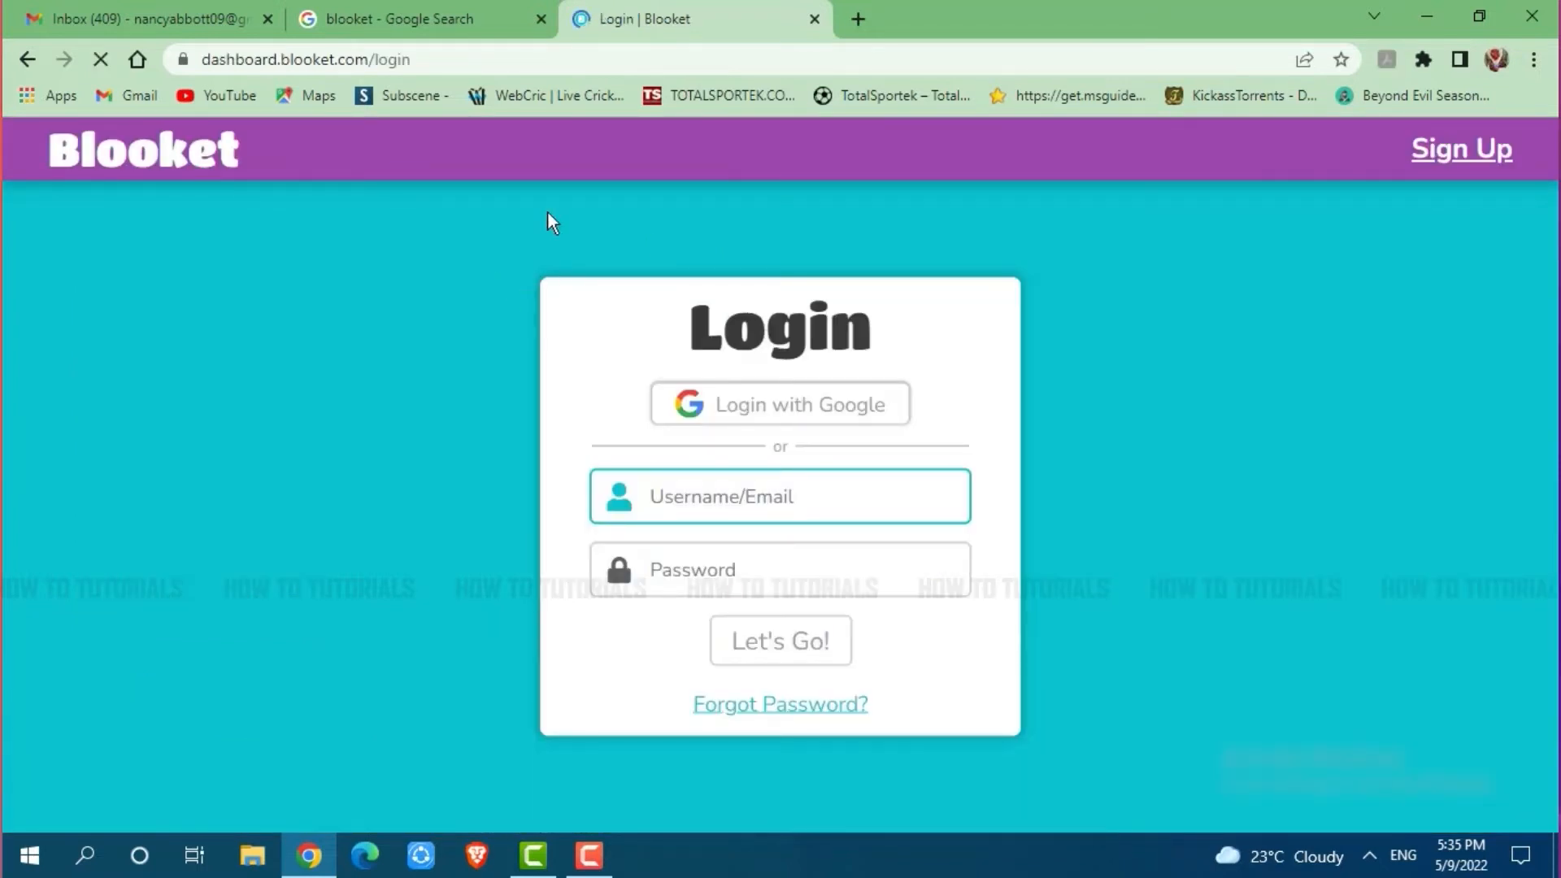
pyautogui.moveTo(584, 414)
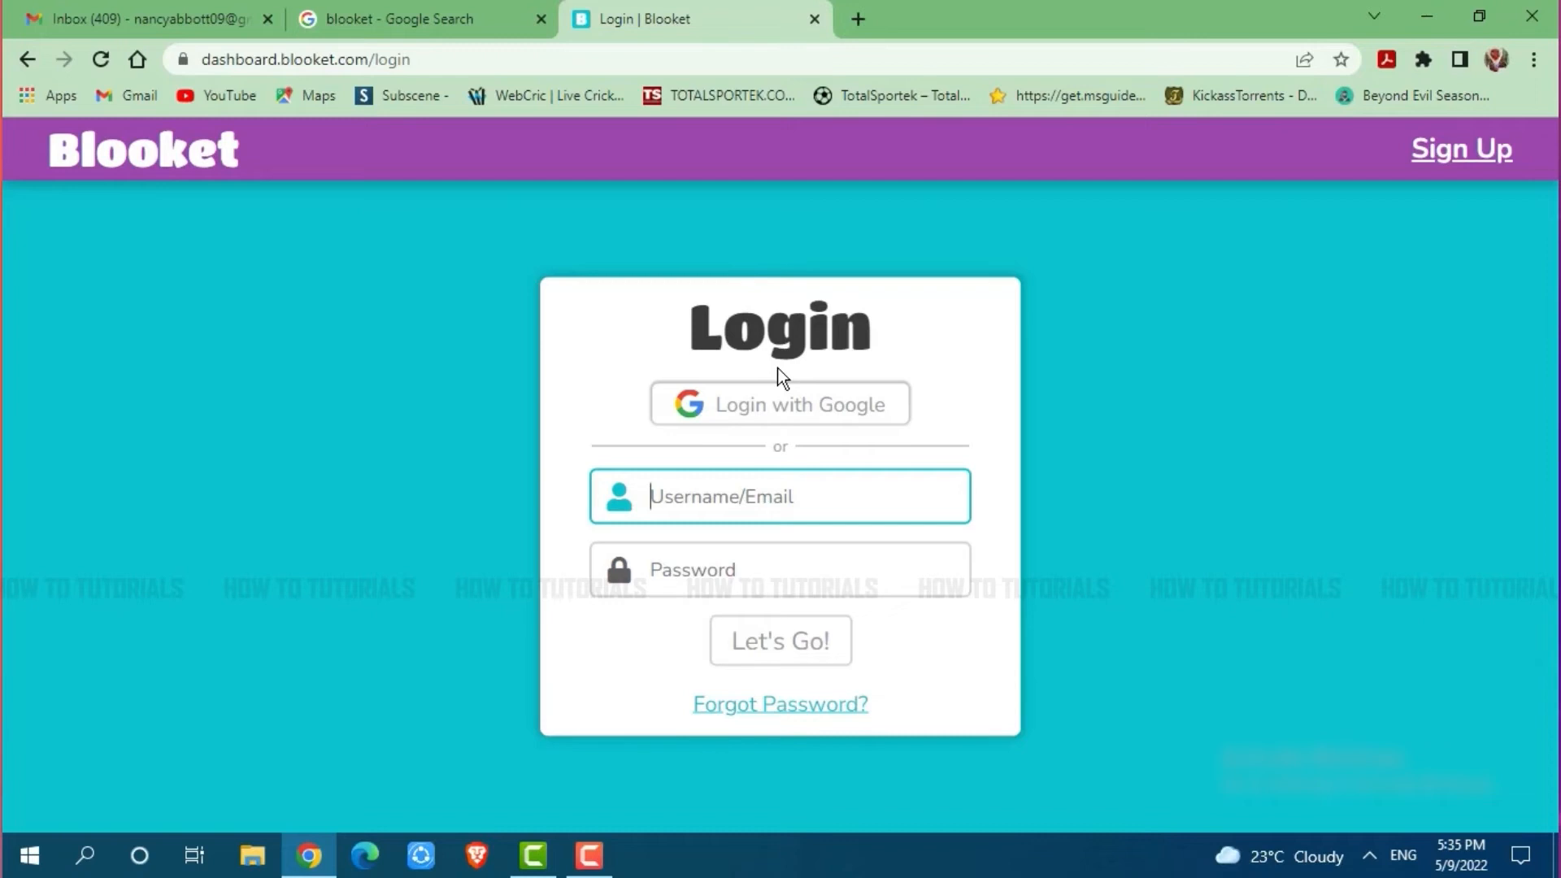
pyautogui.moveTo(793, 418)
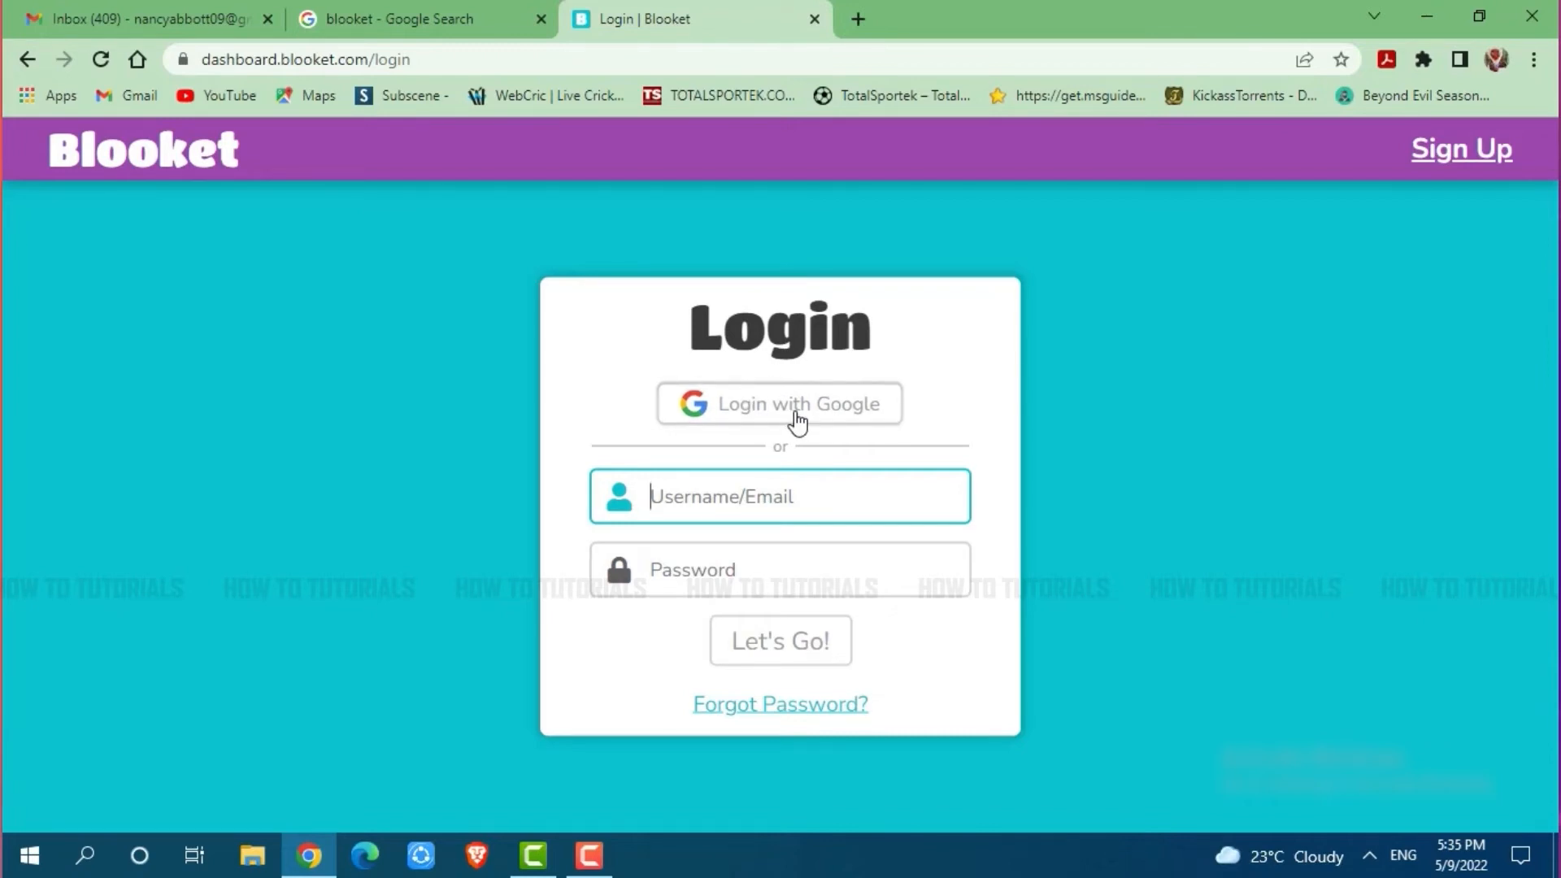
pyautogui.moveTo(825, 418)
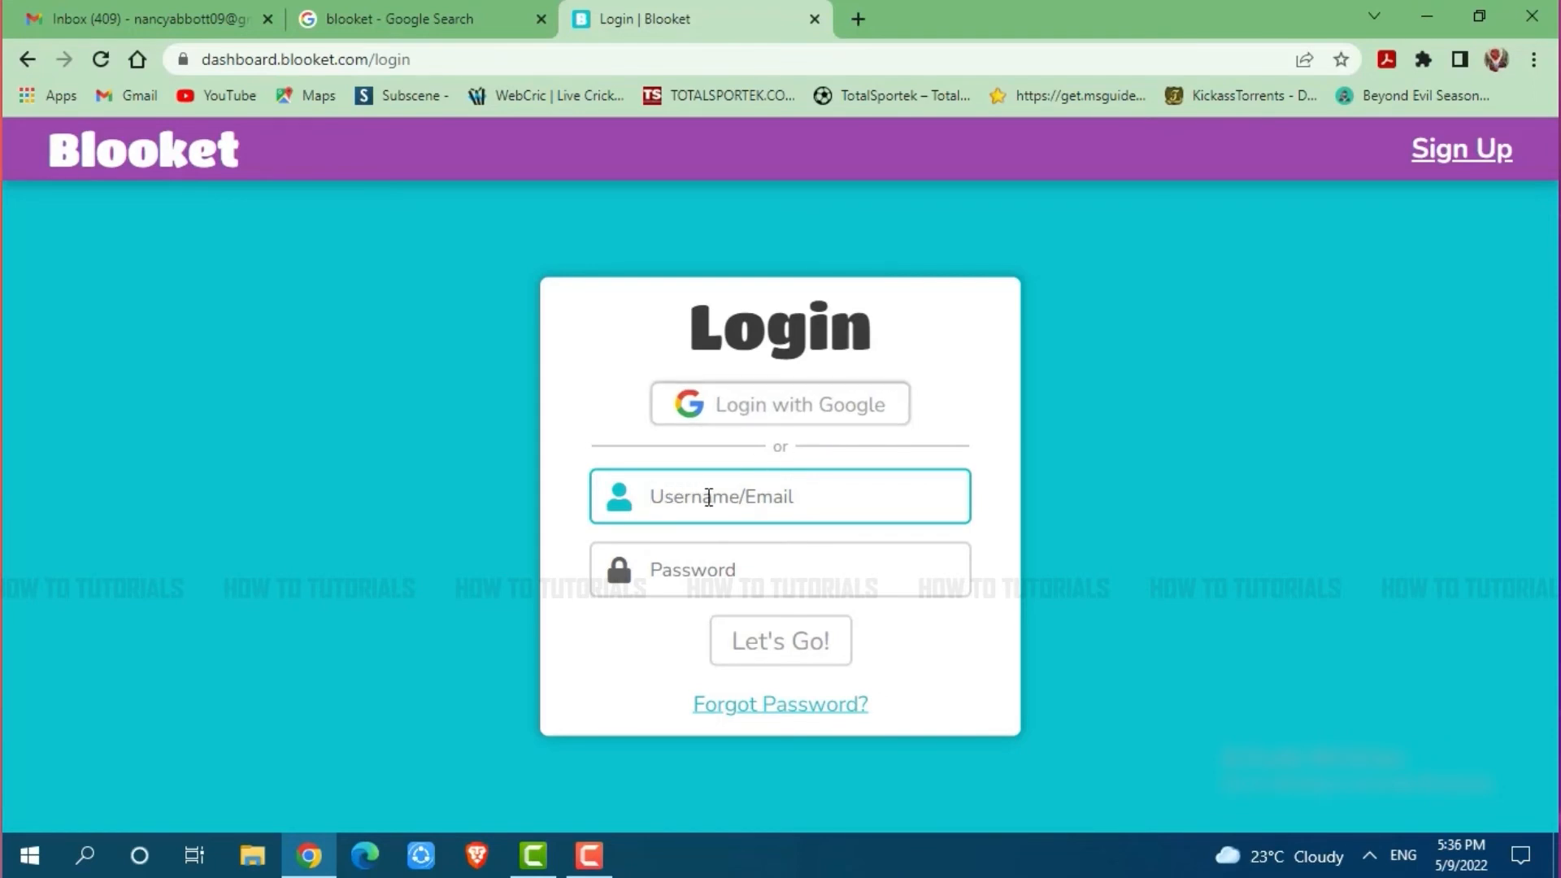
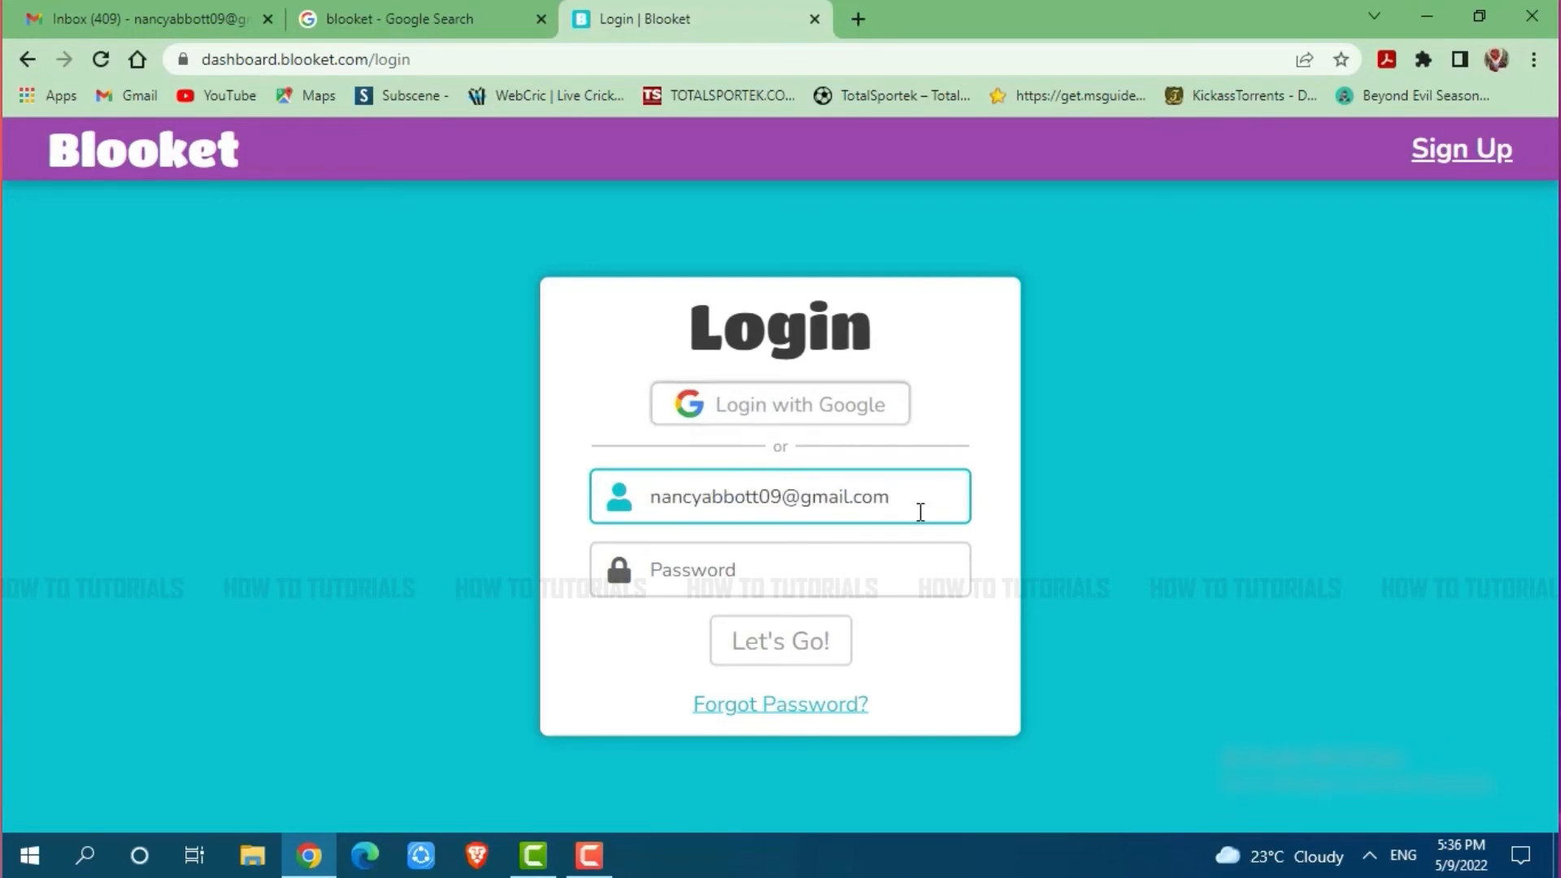
pyautogui.click(779, 569)
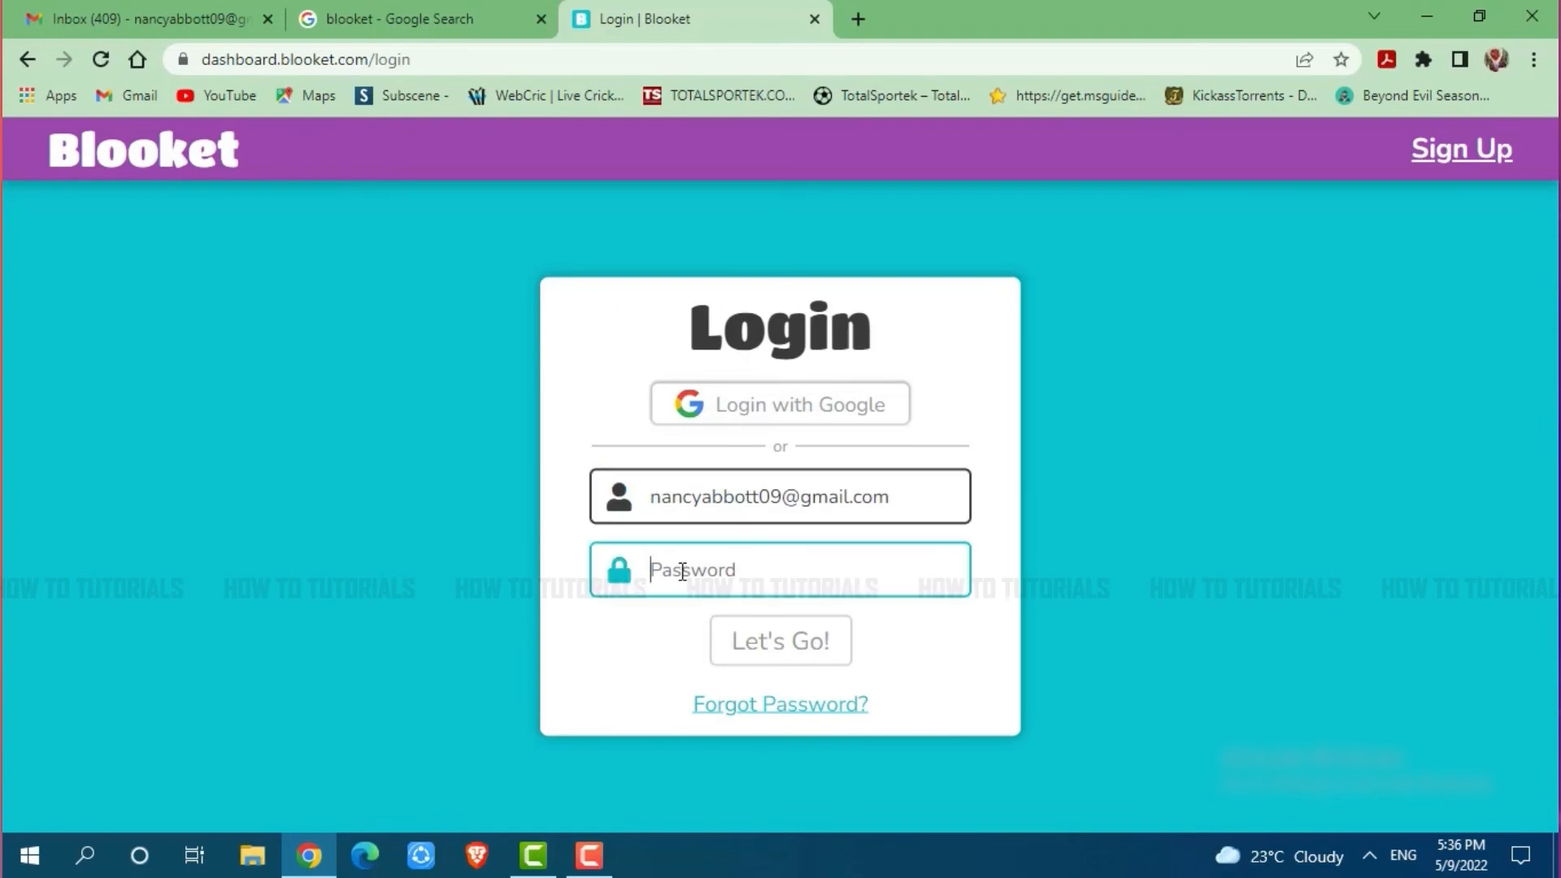
pyautogui.write('password')
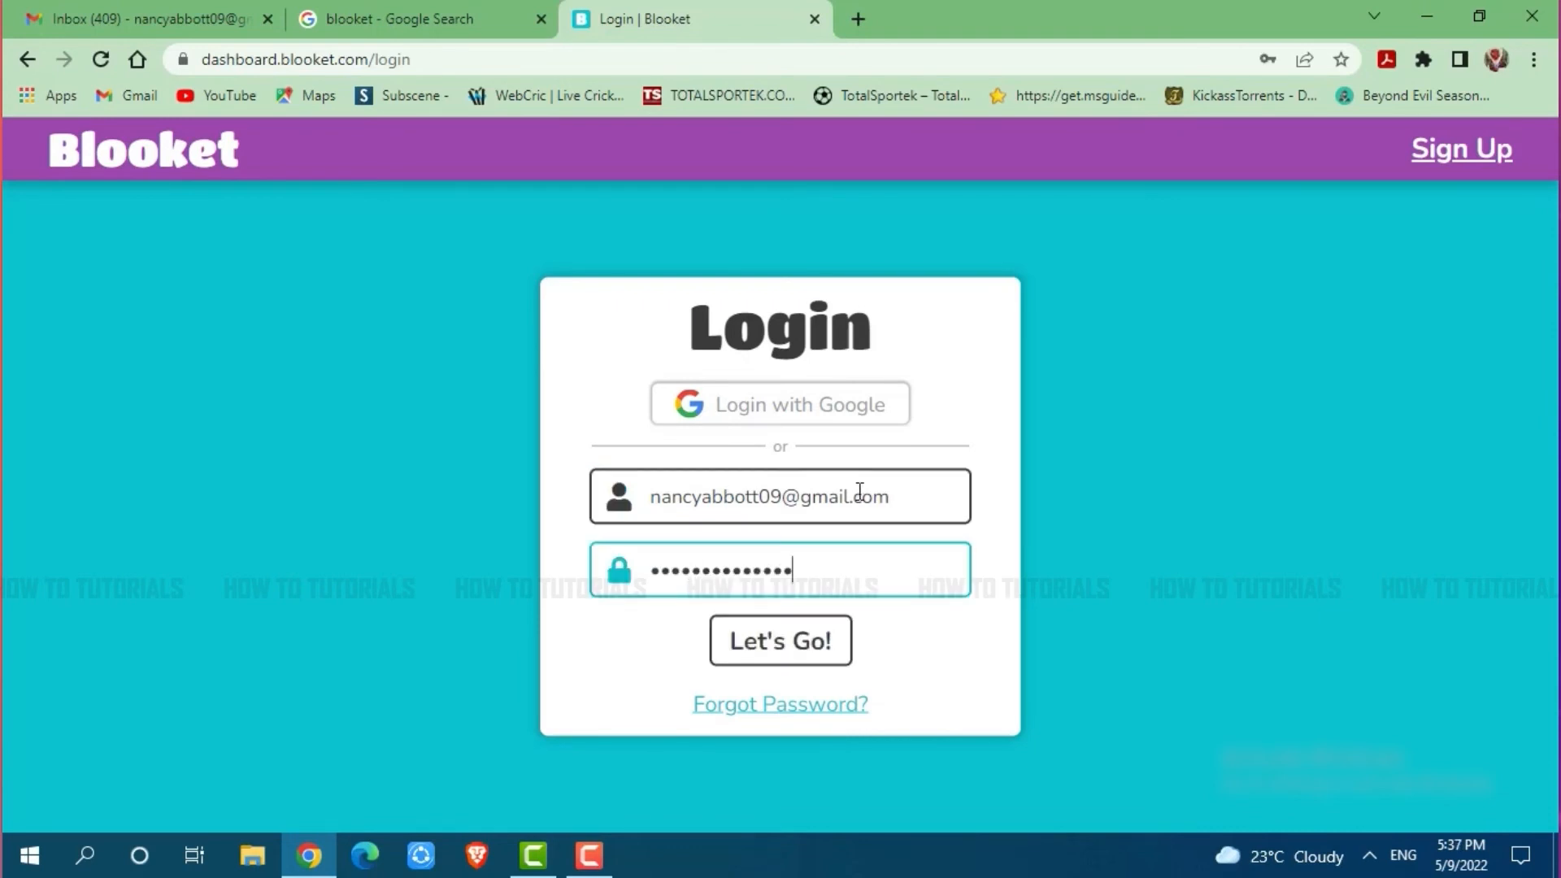
pyautogui.click(779, 640)
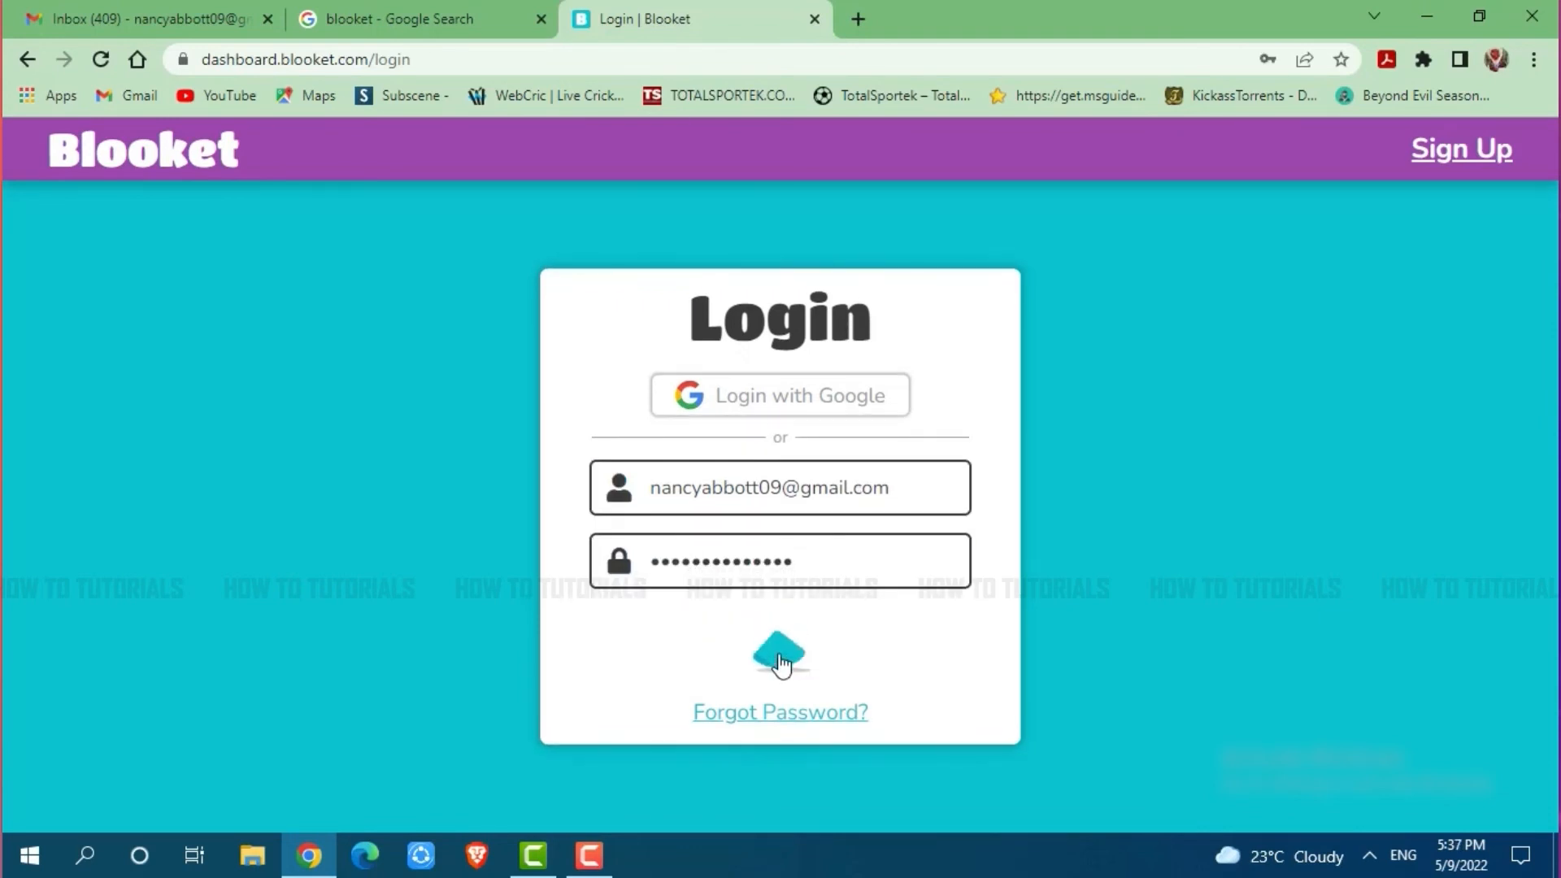
pyautogui.click(780, 655)
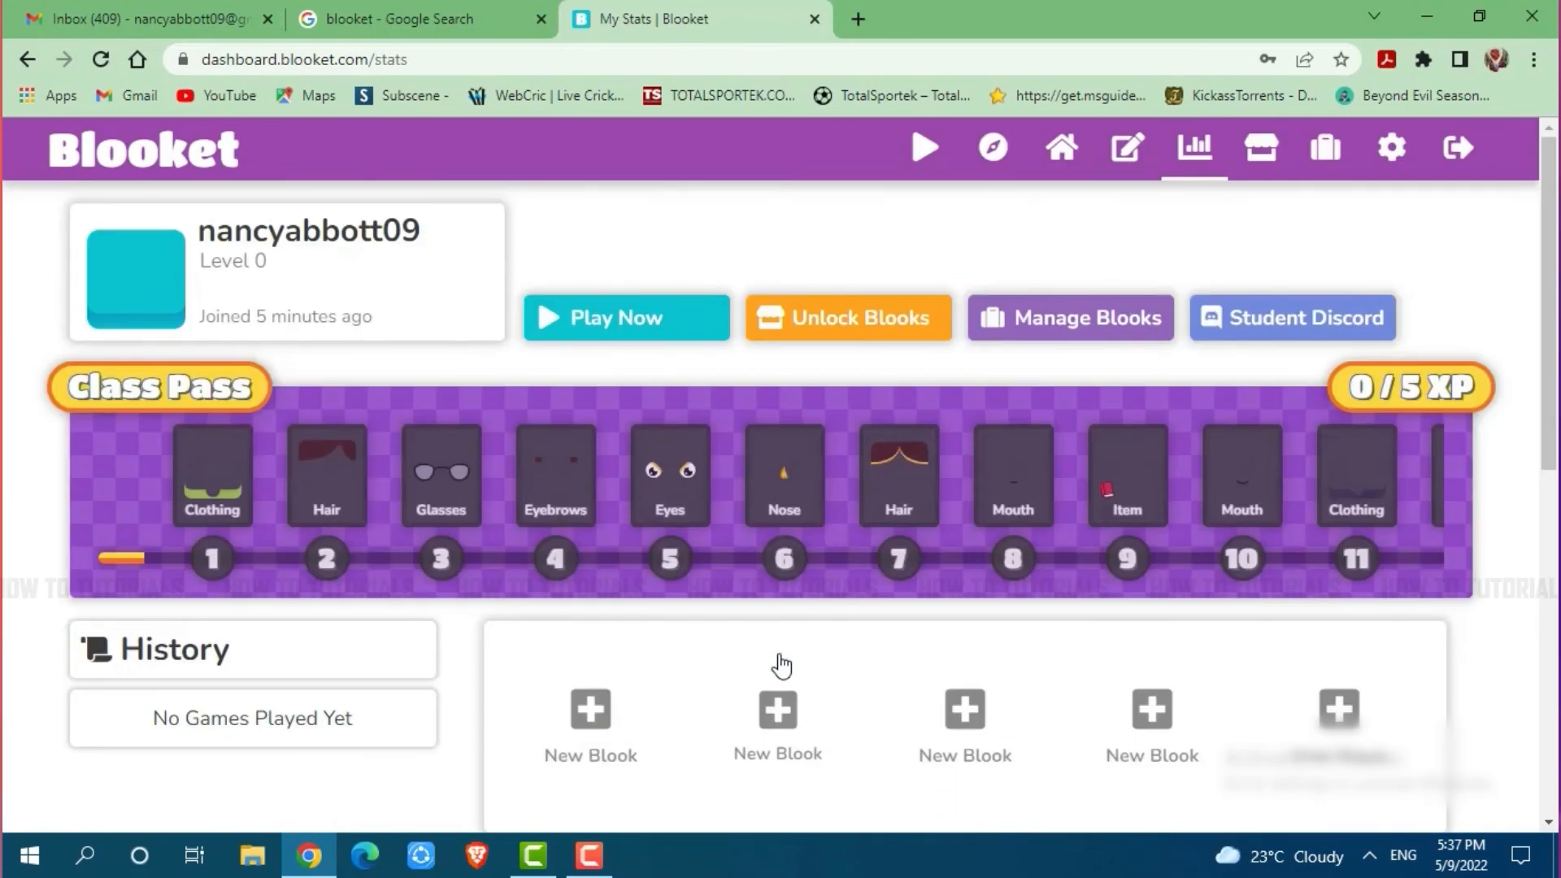